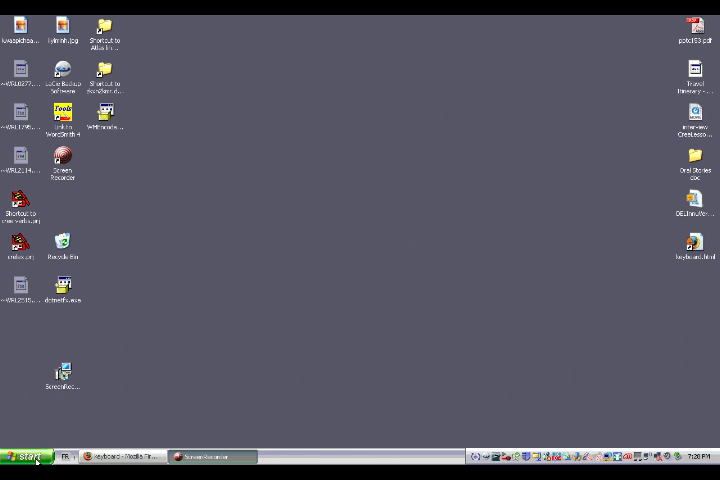
Launch Microsoft Office Word 2003 from the Windows XP Start menu
click(28, 456)
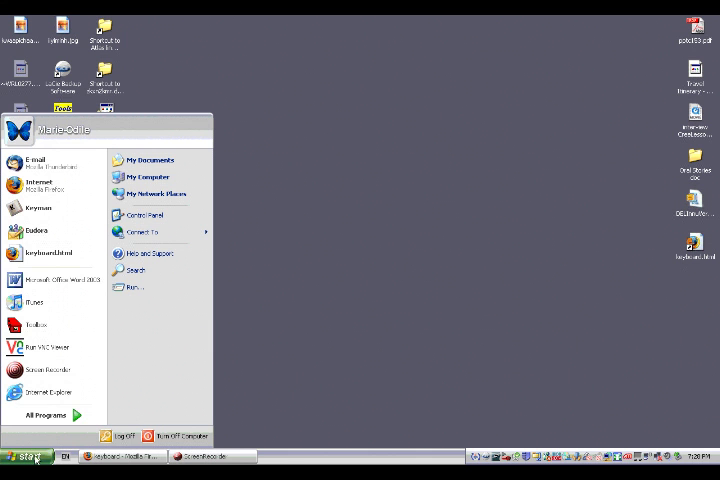
mouse_move(164, 352)
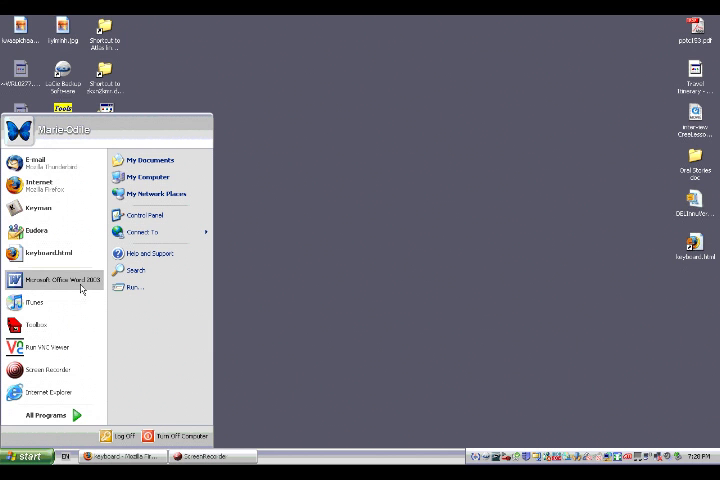
click(400, 300)
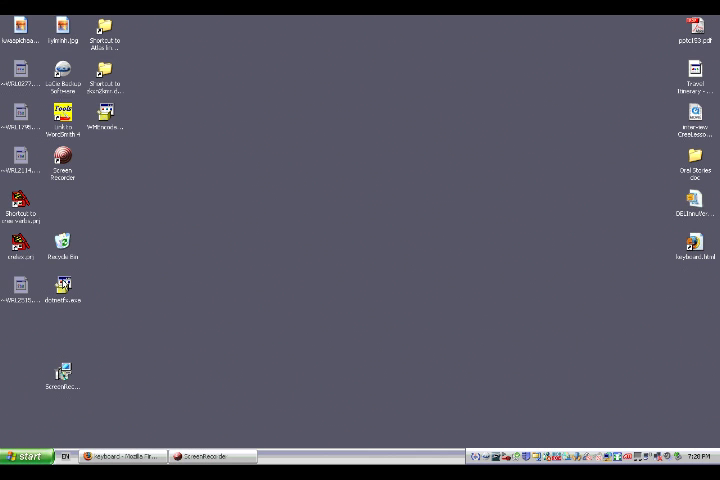
mouse_move(472, 140)
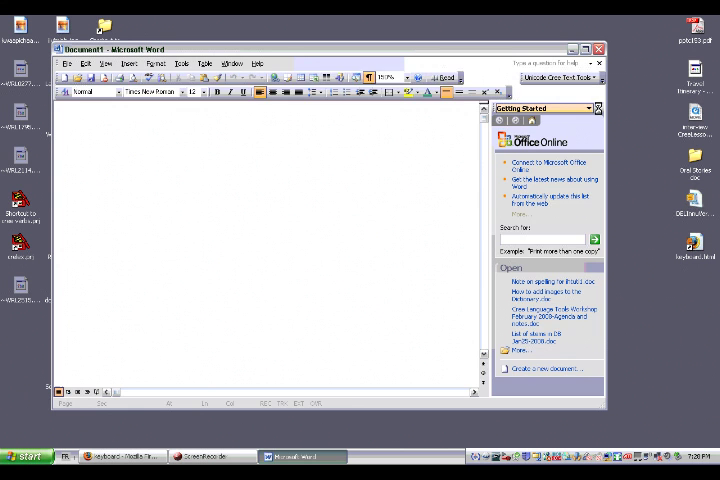
Close the Getting Started task pane and write 'maau' on the first line
click(598, 108)
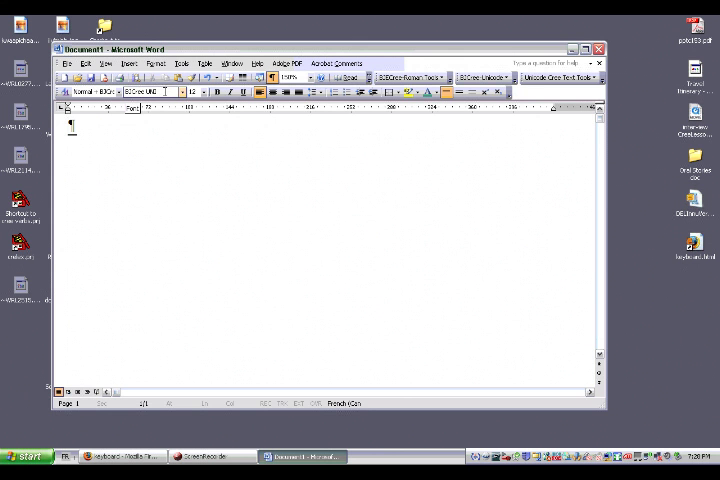
click(204, 92)
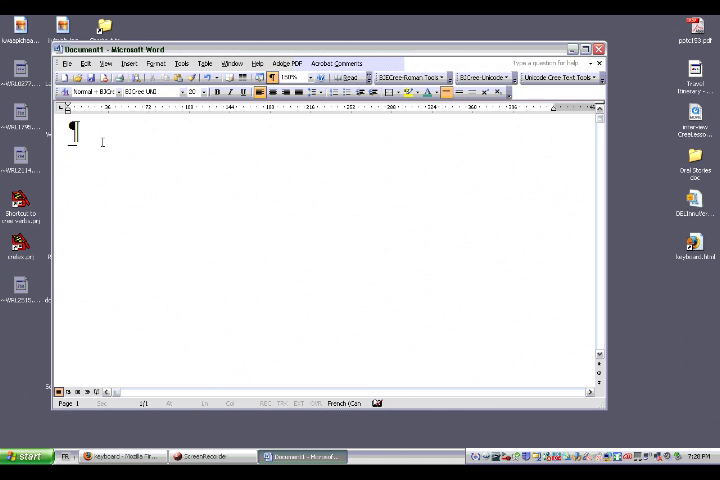
mouse_move(212, 176)
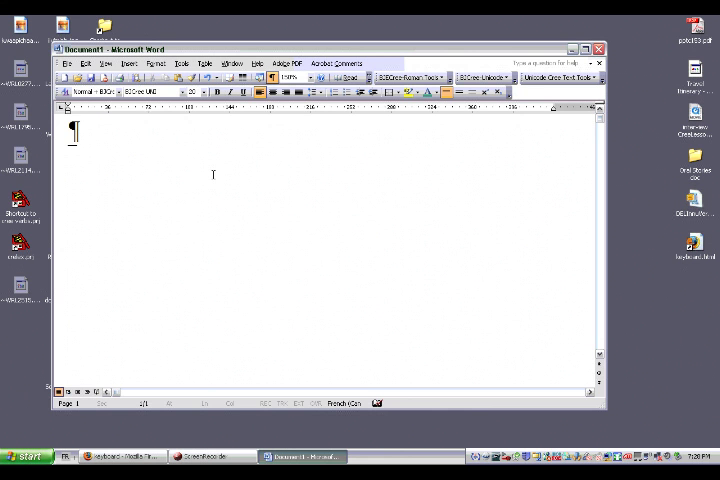
text(m)
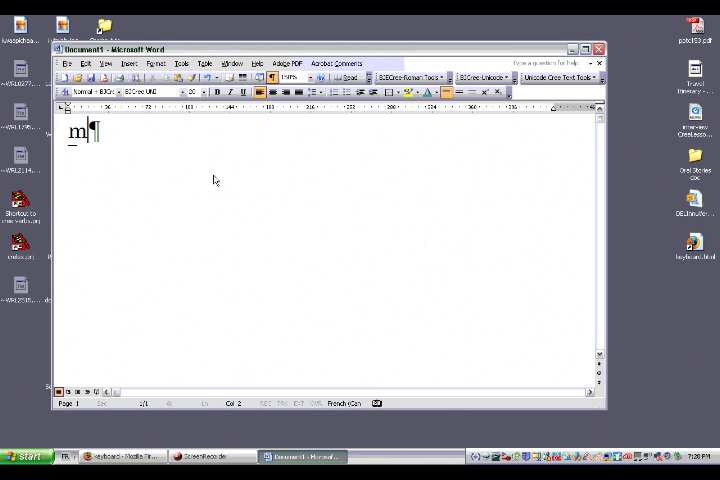
text(aau)
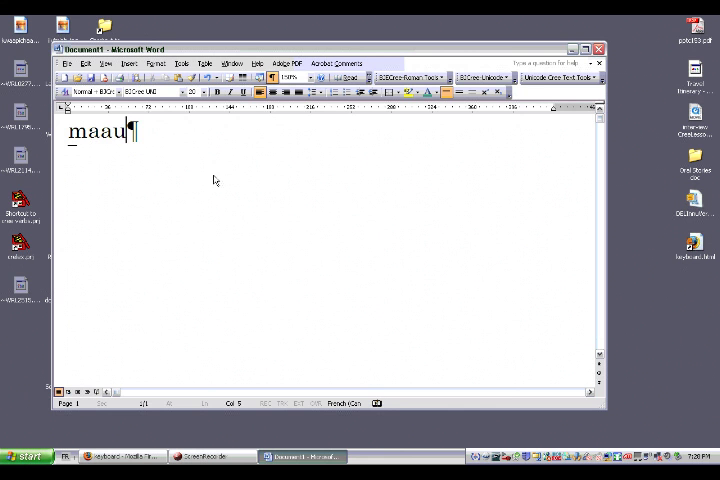
mouse_move(212, 172)
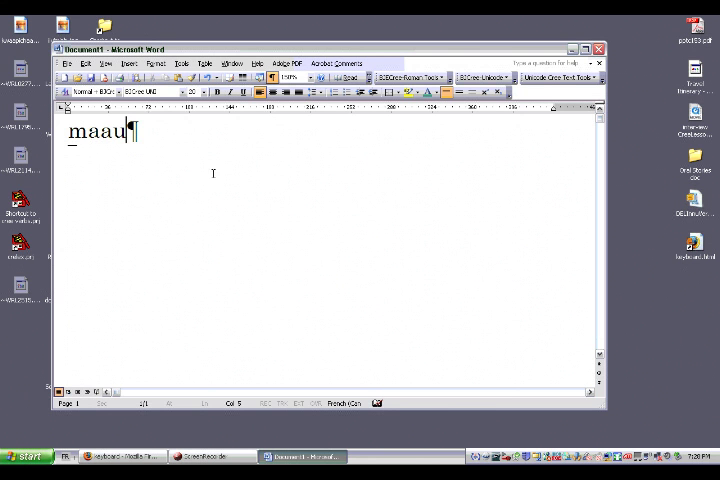
mouse_move(236, 188)
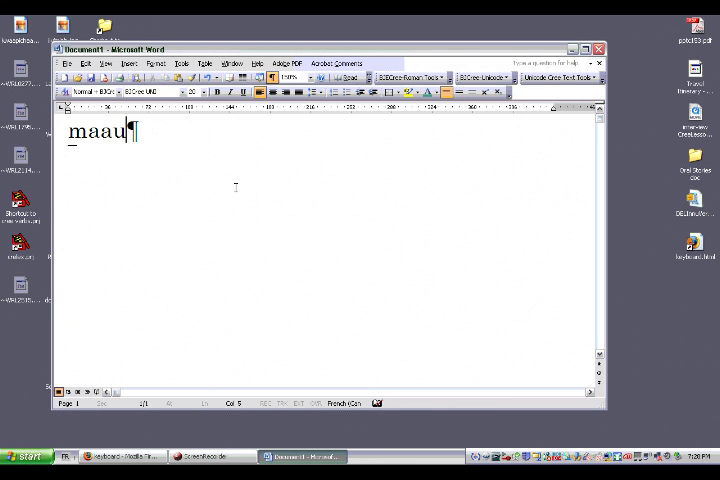
Start a new line below 'maau' and expand All Programs in the Start menu
key(Return)
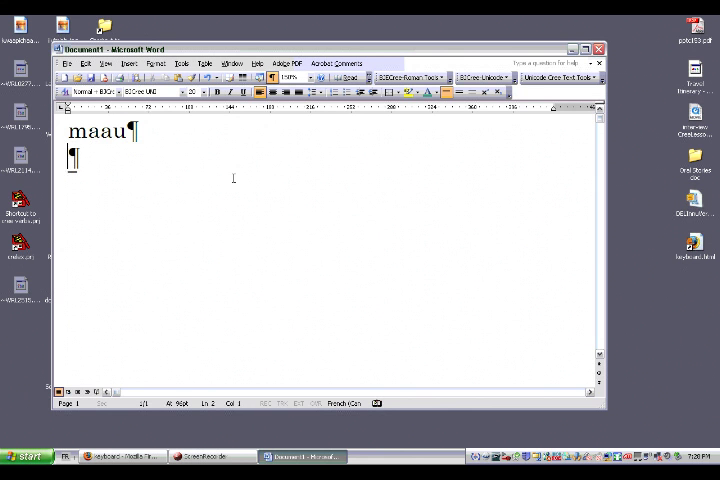
mouse_move(288, 348)
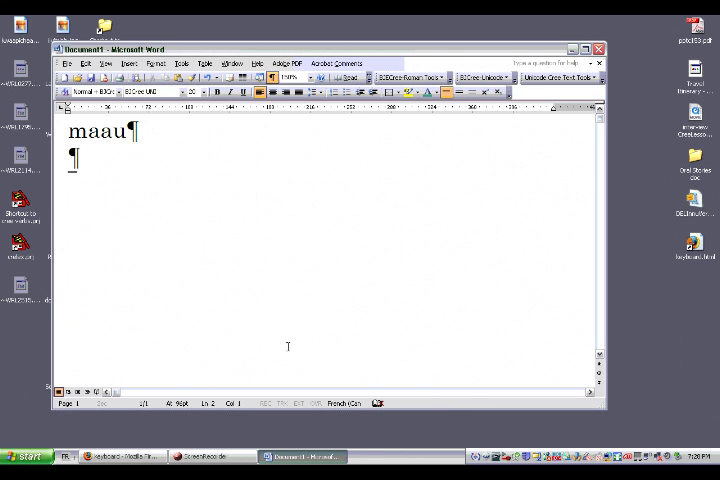
mouse_move(134, 428)
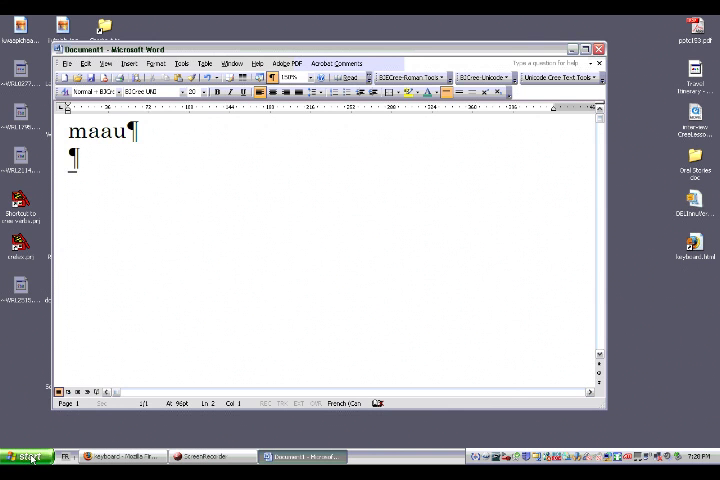
click(22, 456)
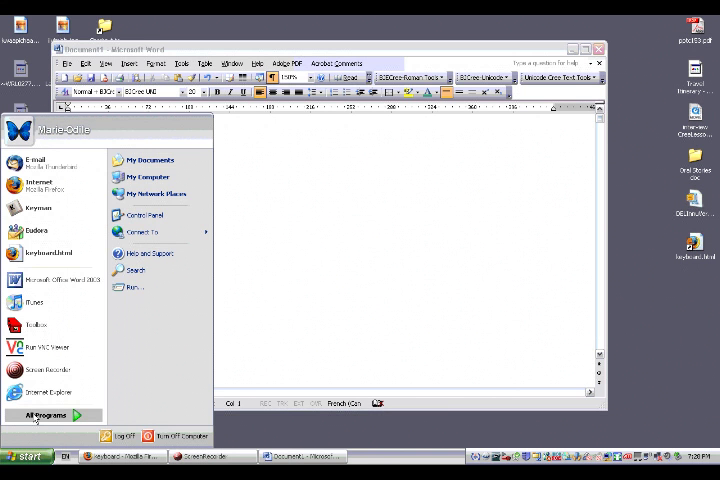
click(40, 414)
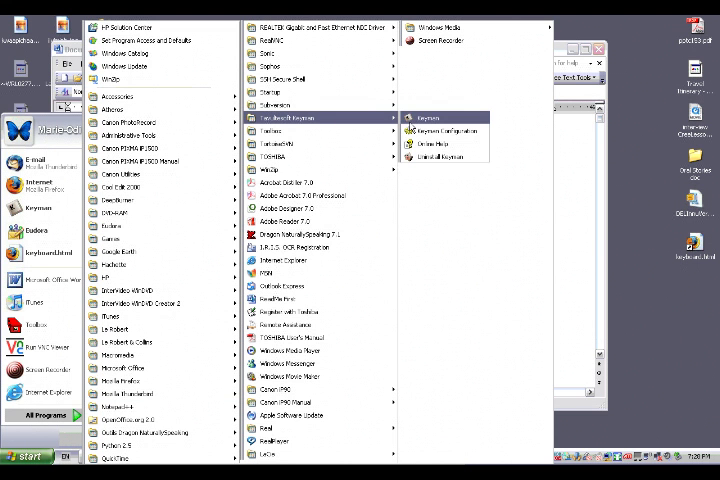
Run Tavultesoft Keyman and select its Cree keyboard from the tray list
click(426, 116)
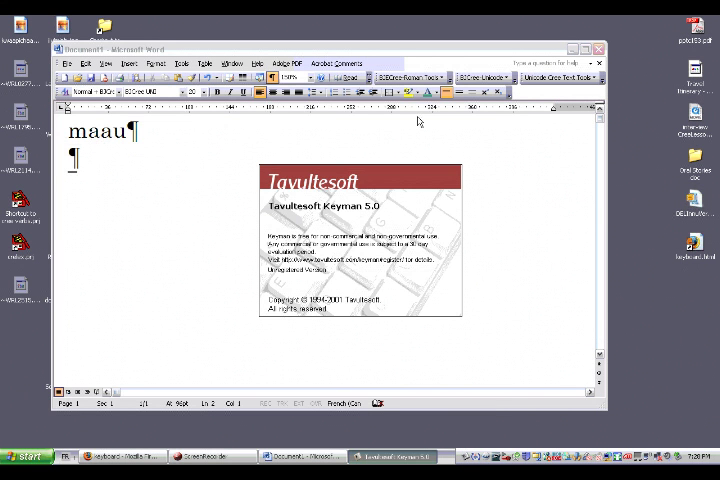
mouse_move(376, 132)
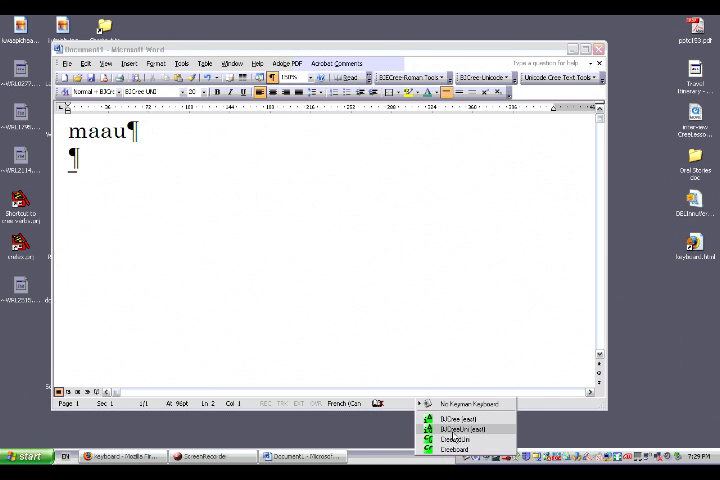
click(456, 432)
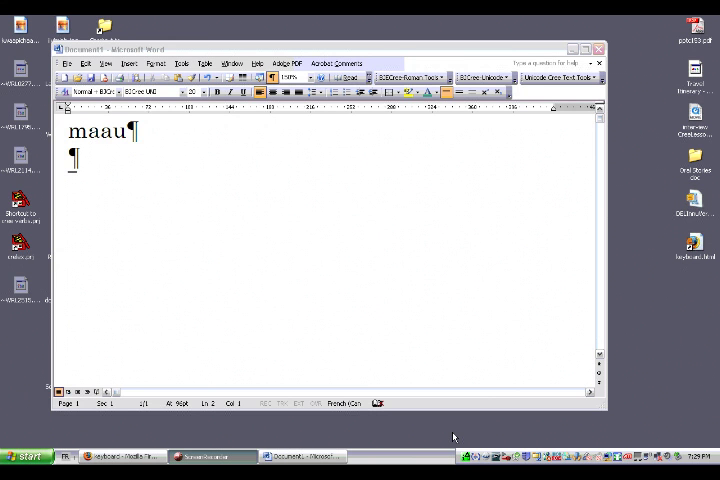
mouse_move(464, 440)
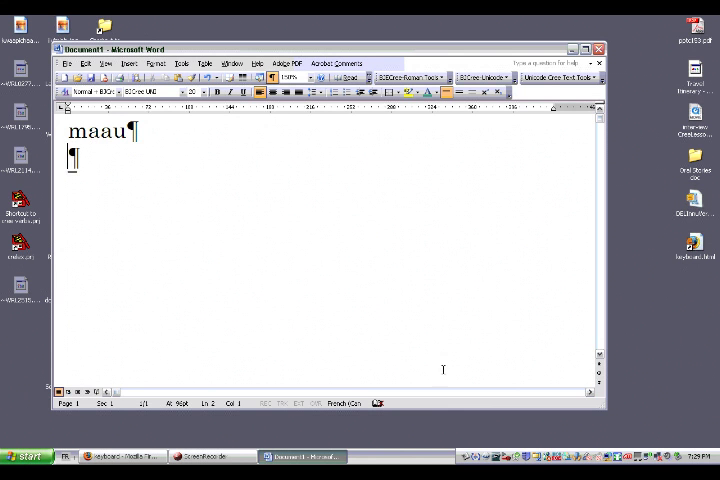
mouse_move(478, 448)
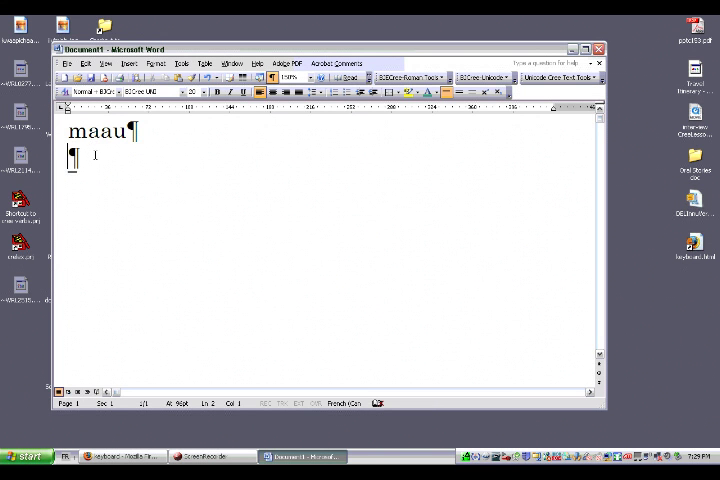
mouse_move(132, 164)
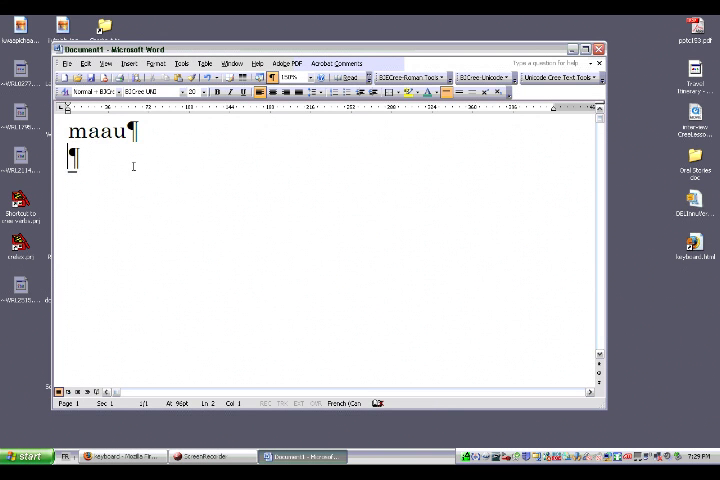
Write 'maau' in Cree syllabics on the second line with the Keyman keyboard
text(i)
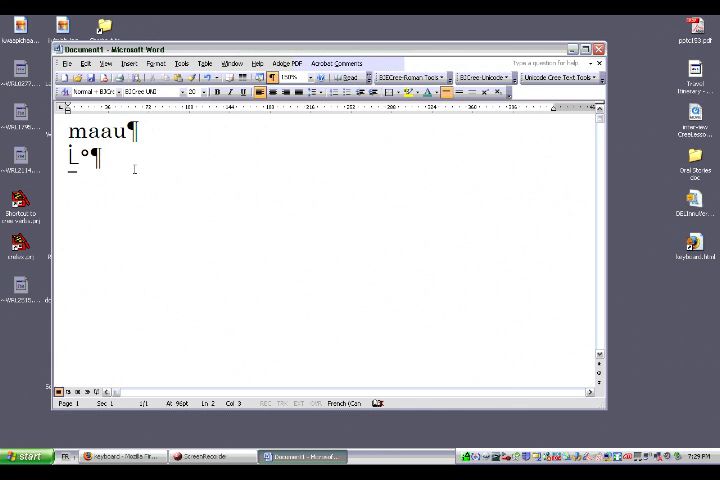
mouse_move(320, 264)
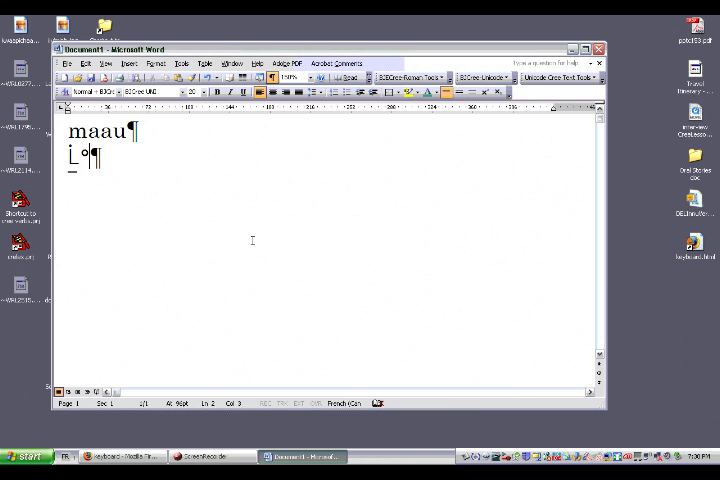
text(°)
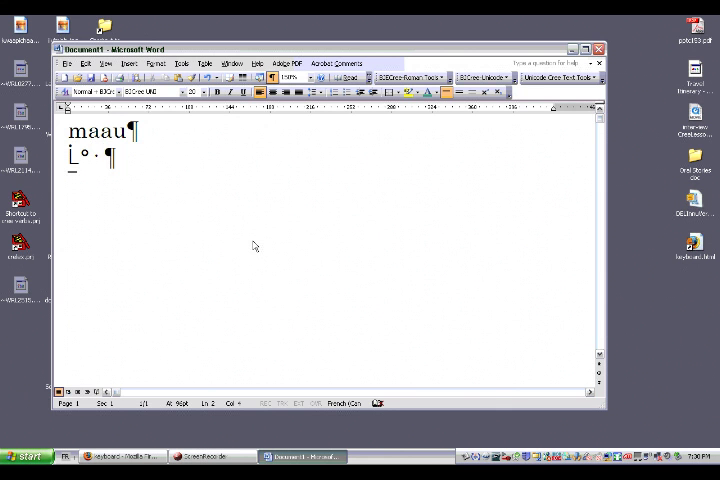